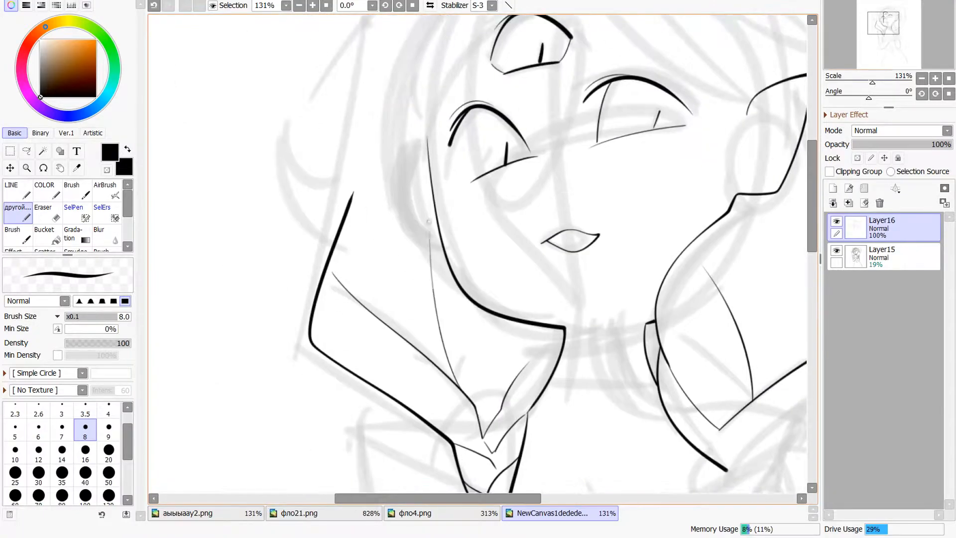
scroll("down", 3)
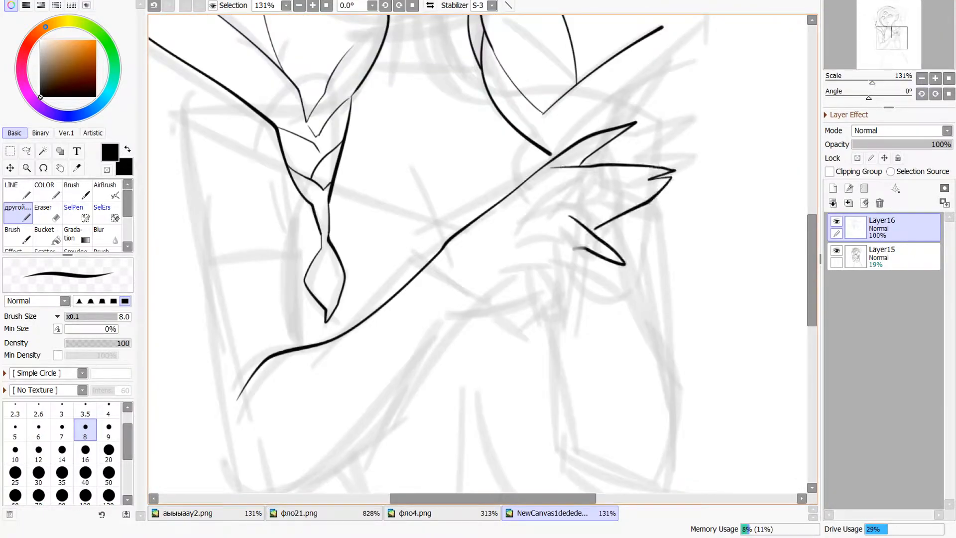